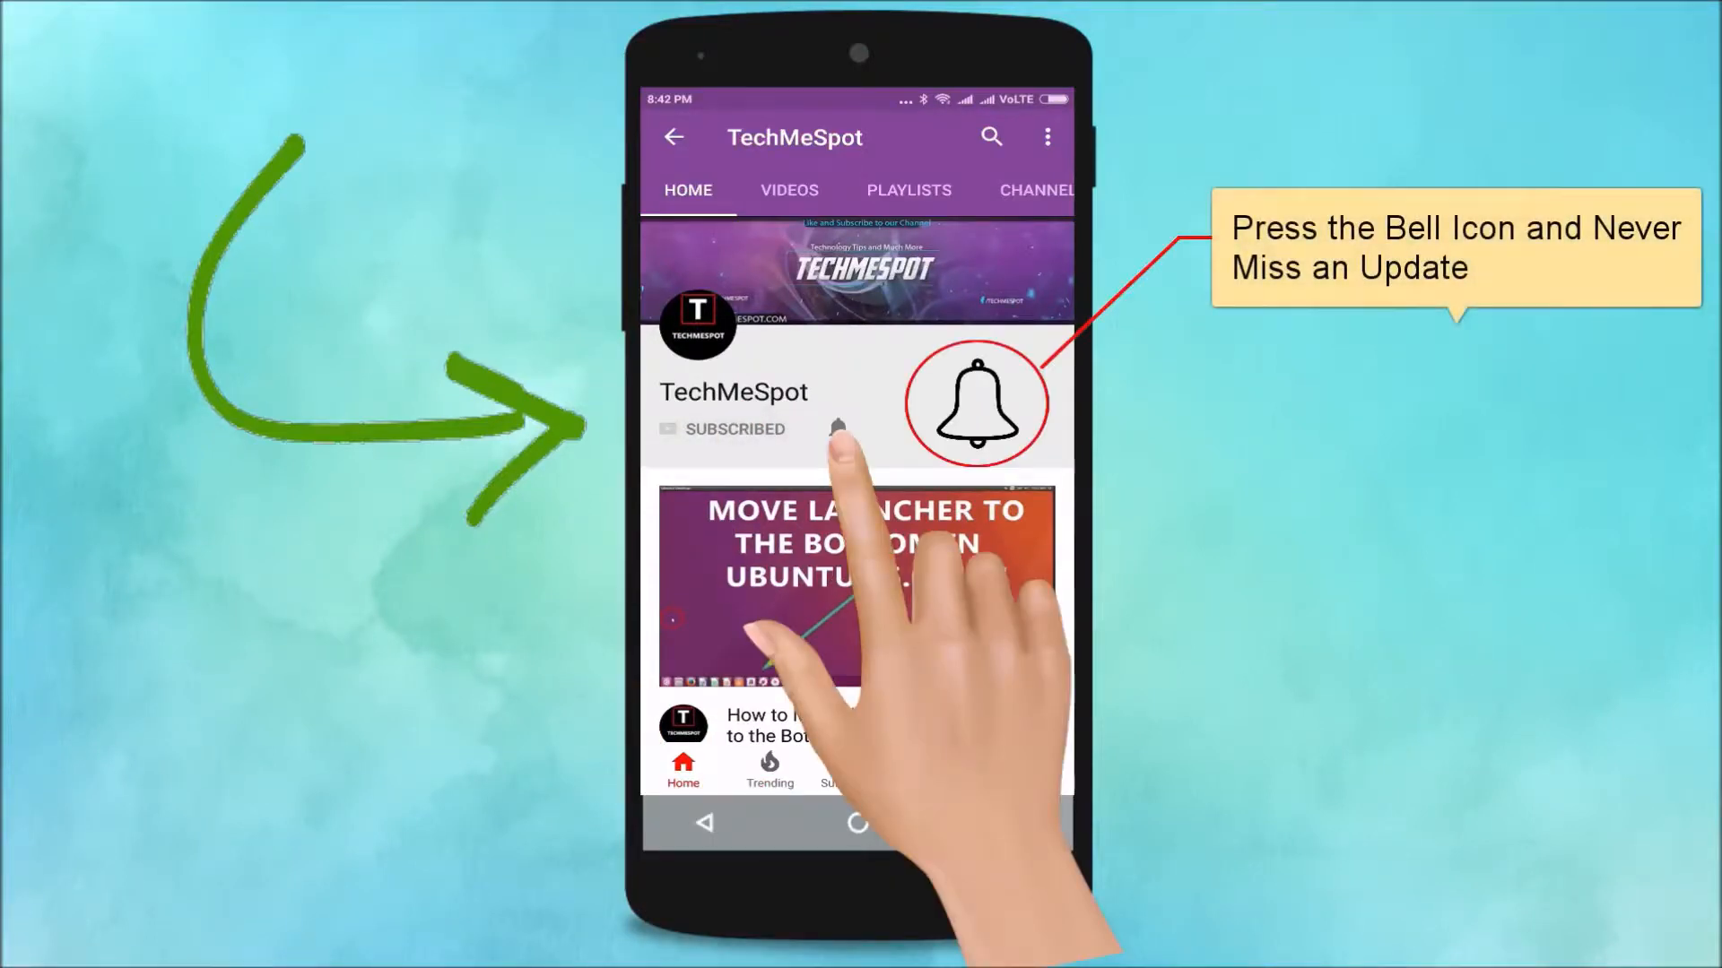
Step: Open Settings and go to About phone for the Redmi Note 7 Pro
{"action": "left_click", "coordinate": [838, 429]}
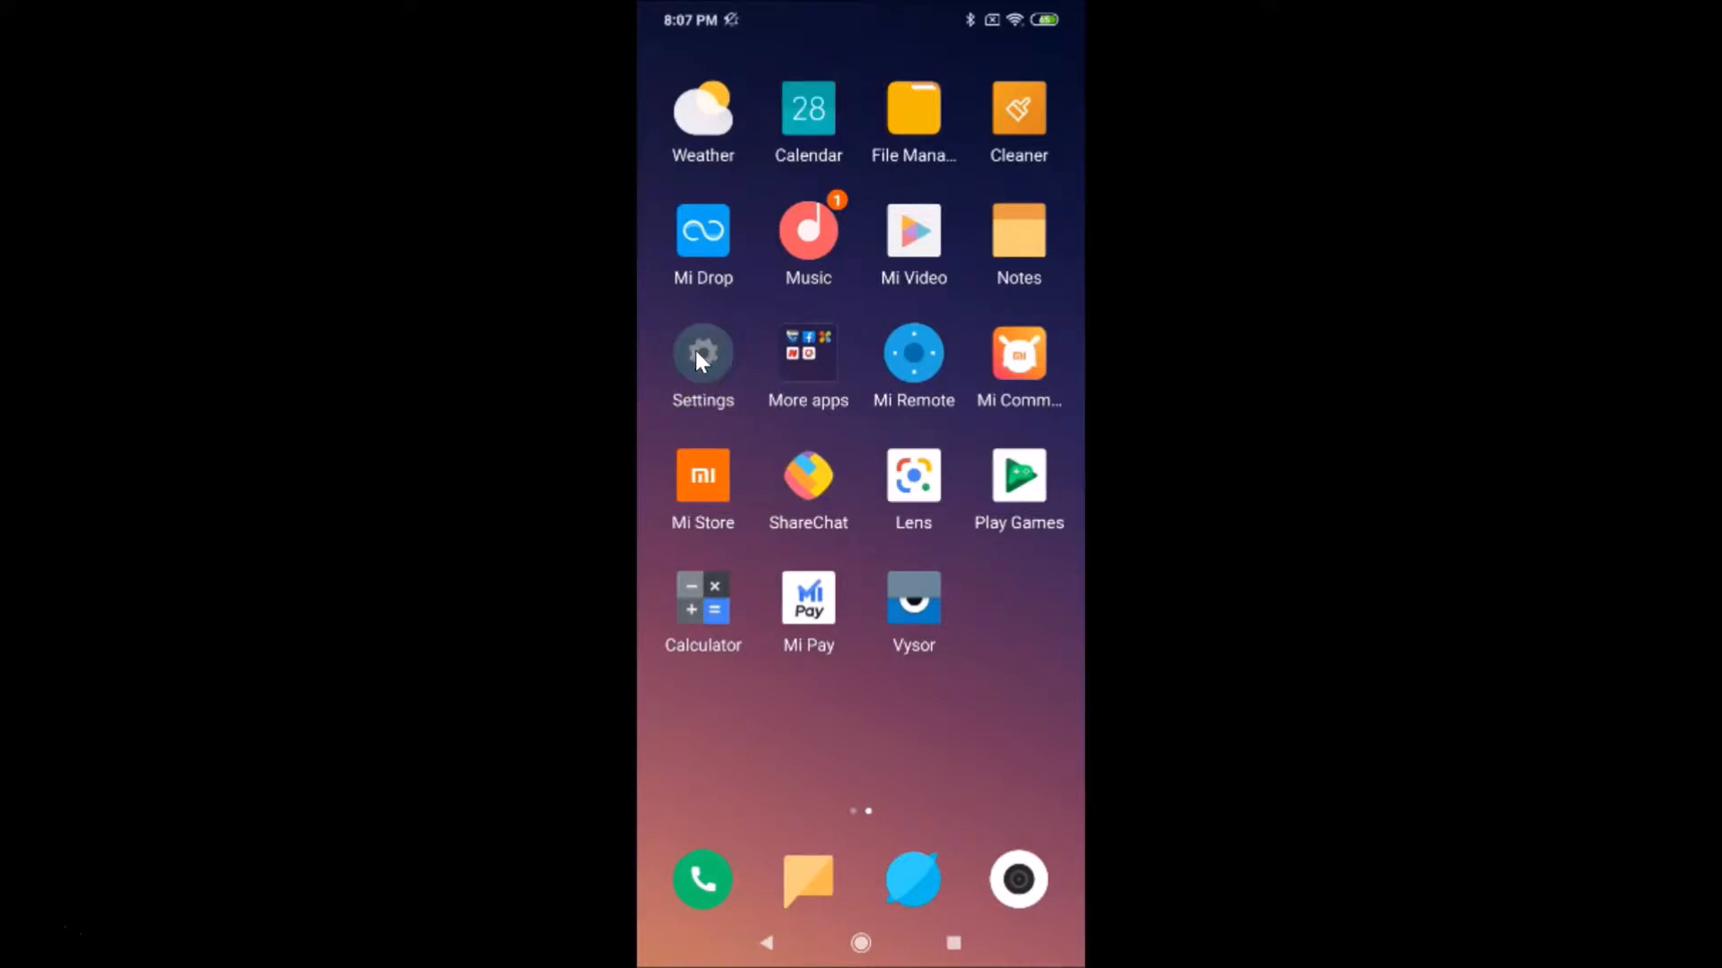
{"action": "left_click", "coordinate": [701, 354]}
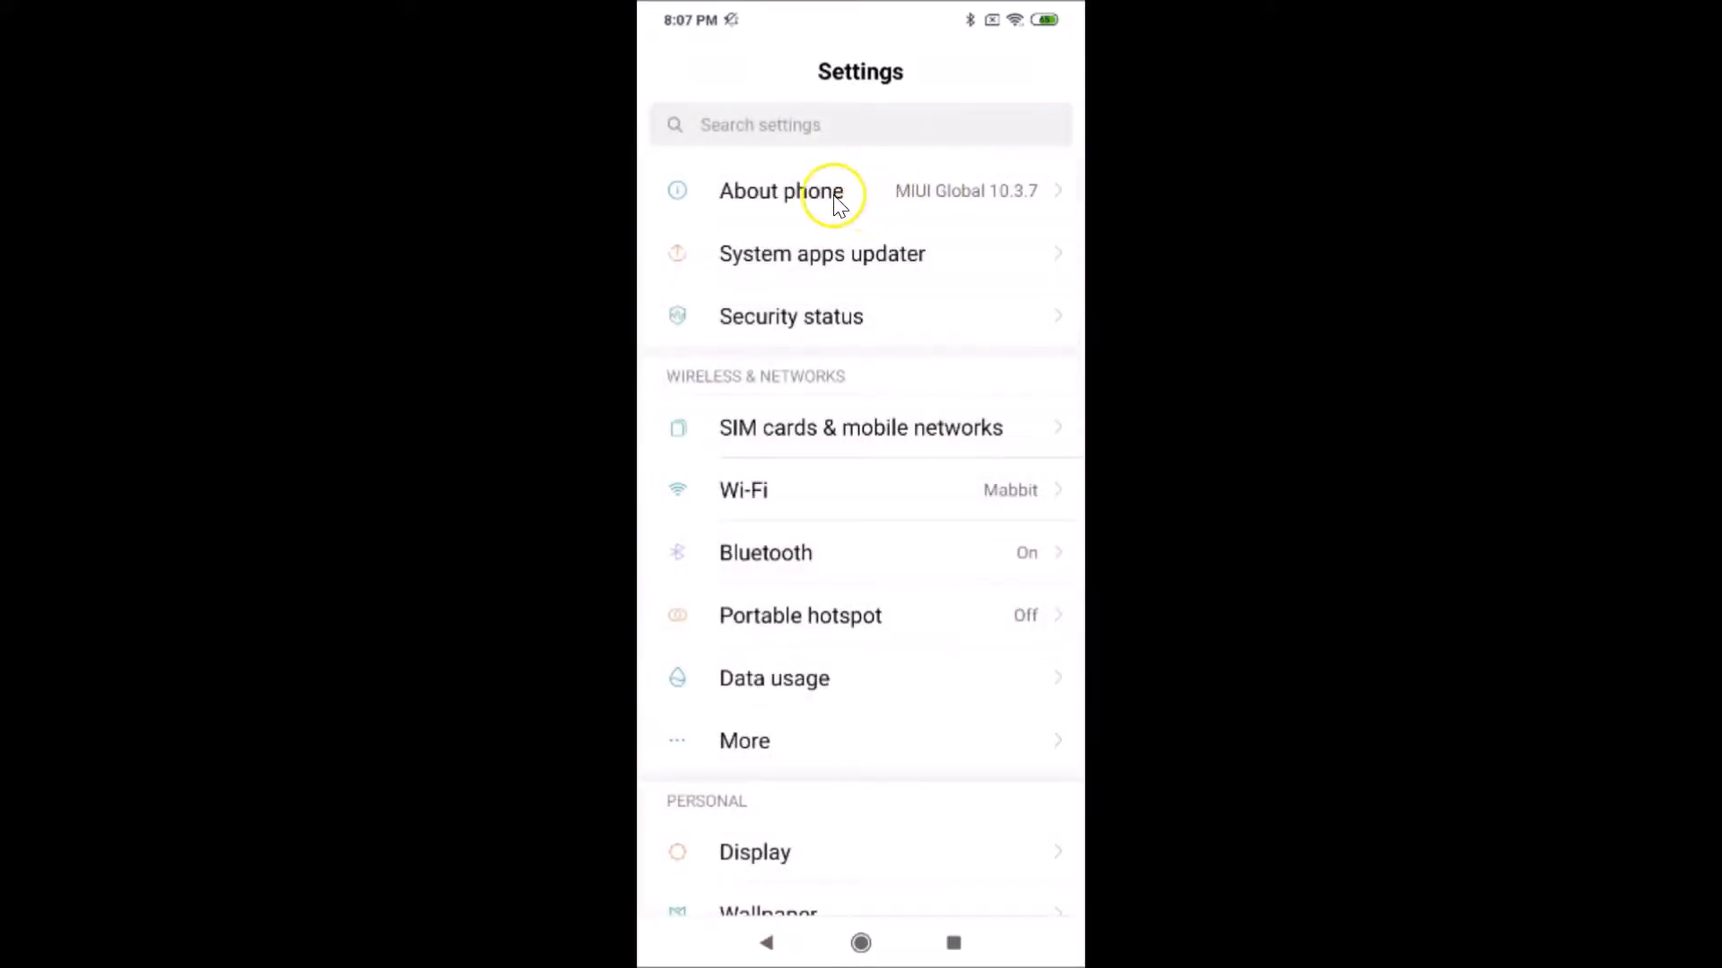
{"action": "left_click", "coordinate": [782, 190]}
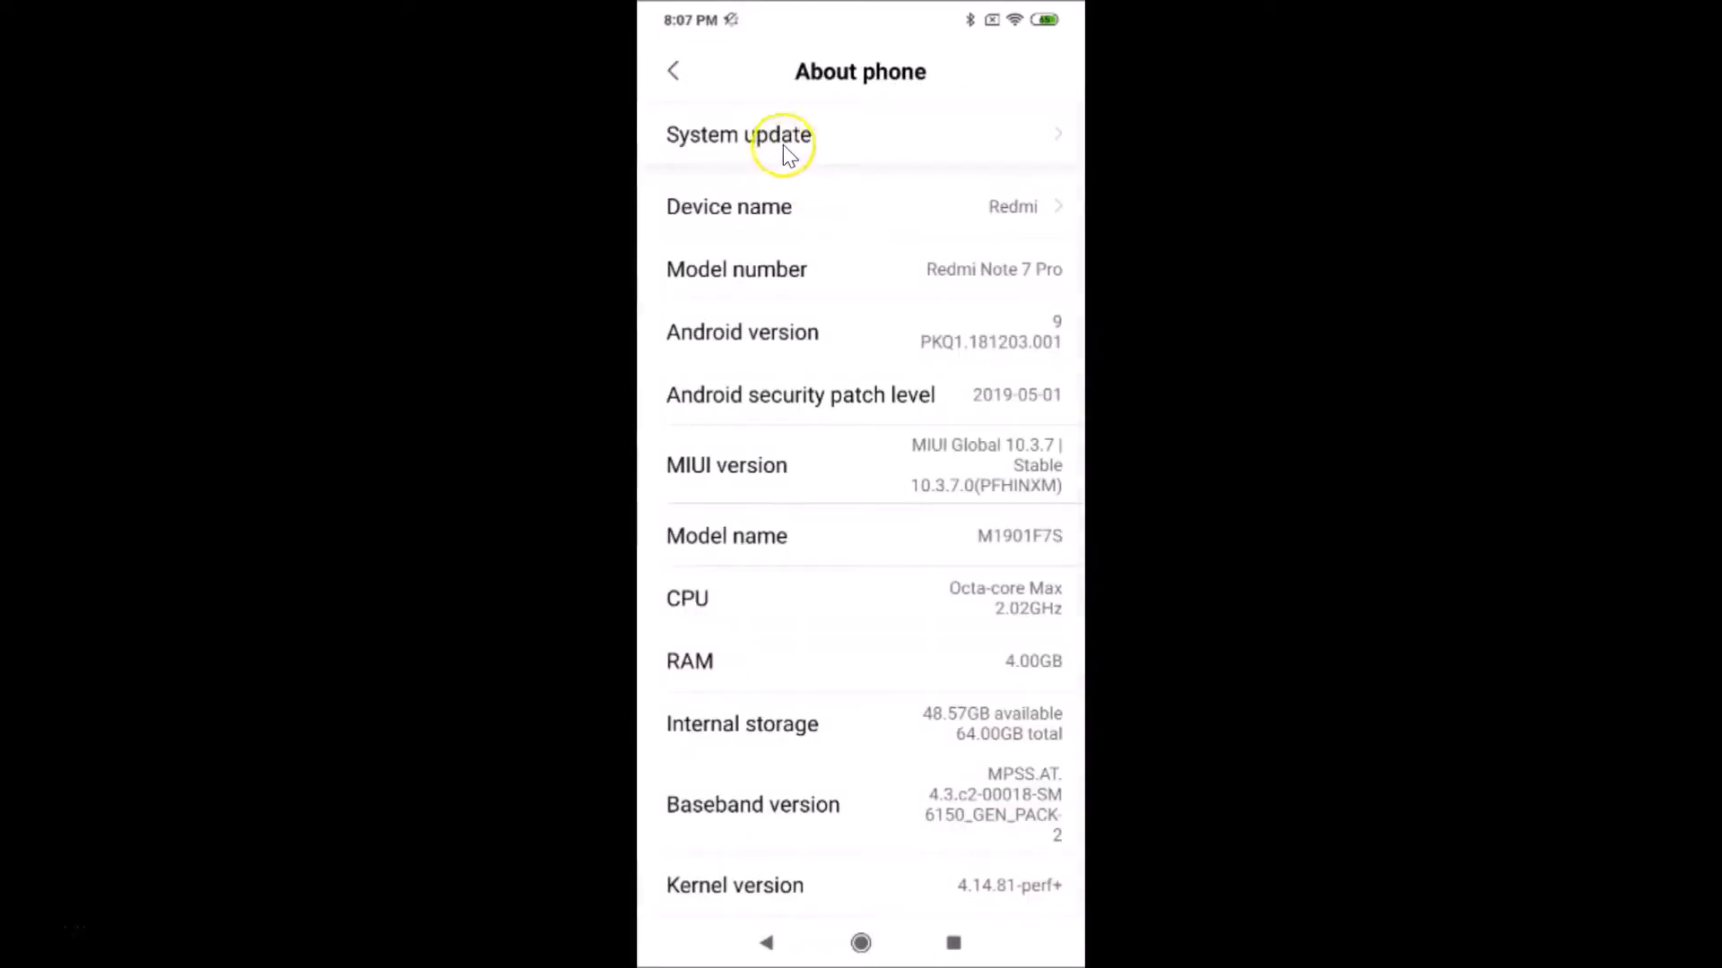
Step: Confirm System update shows no updates for MIUI 10.3.7.0 Stable, then return home
{"action": "left_click", "coordinate": [739, 134]}
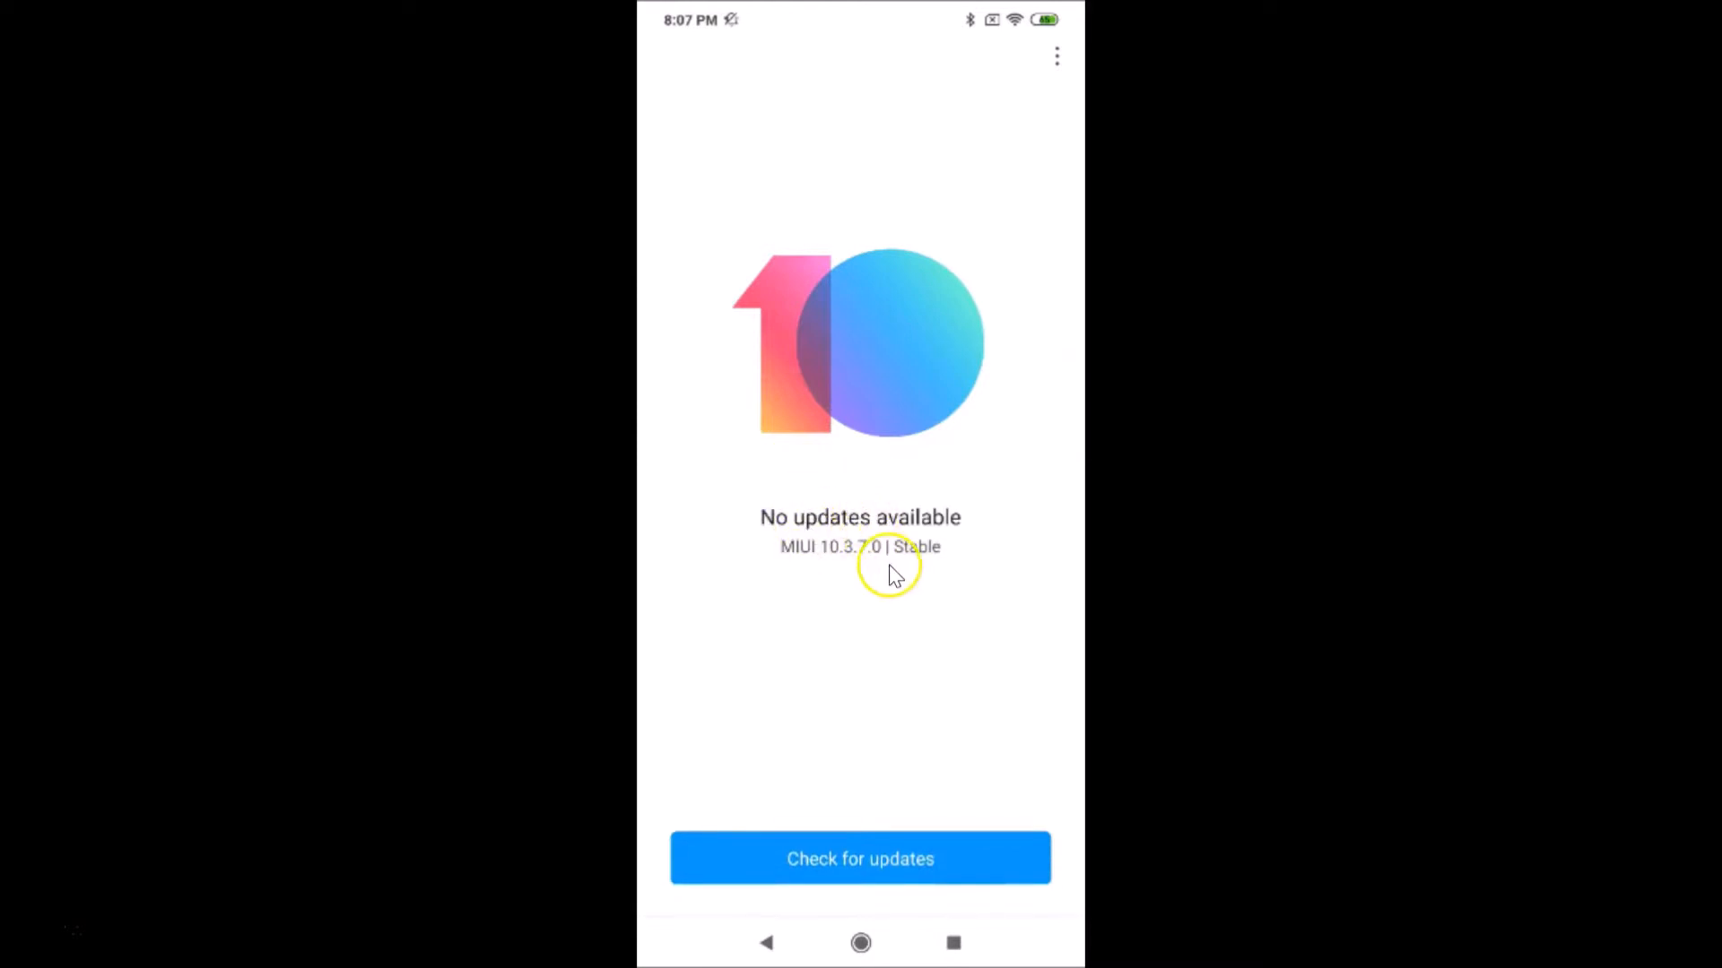
{"action": "mouse_move", "coordinate": [835, 549]}
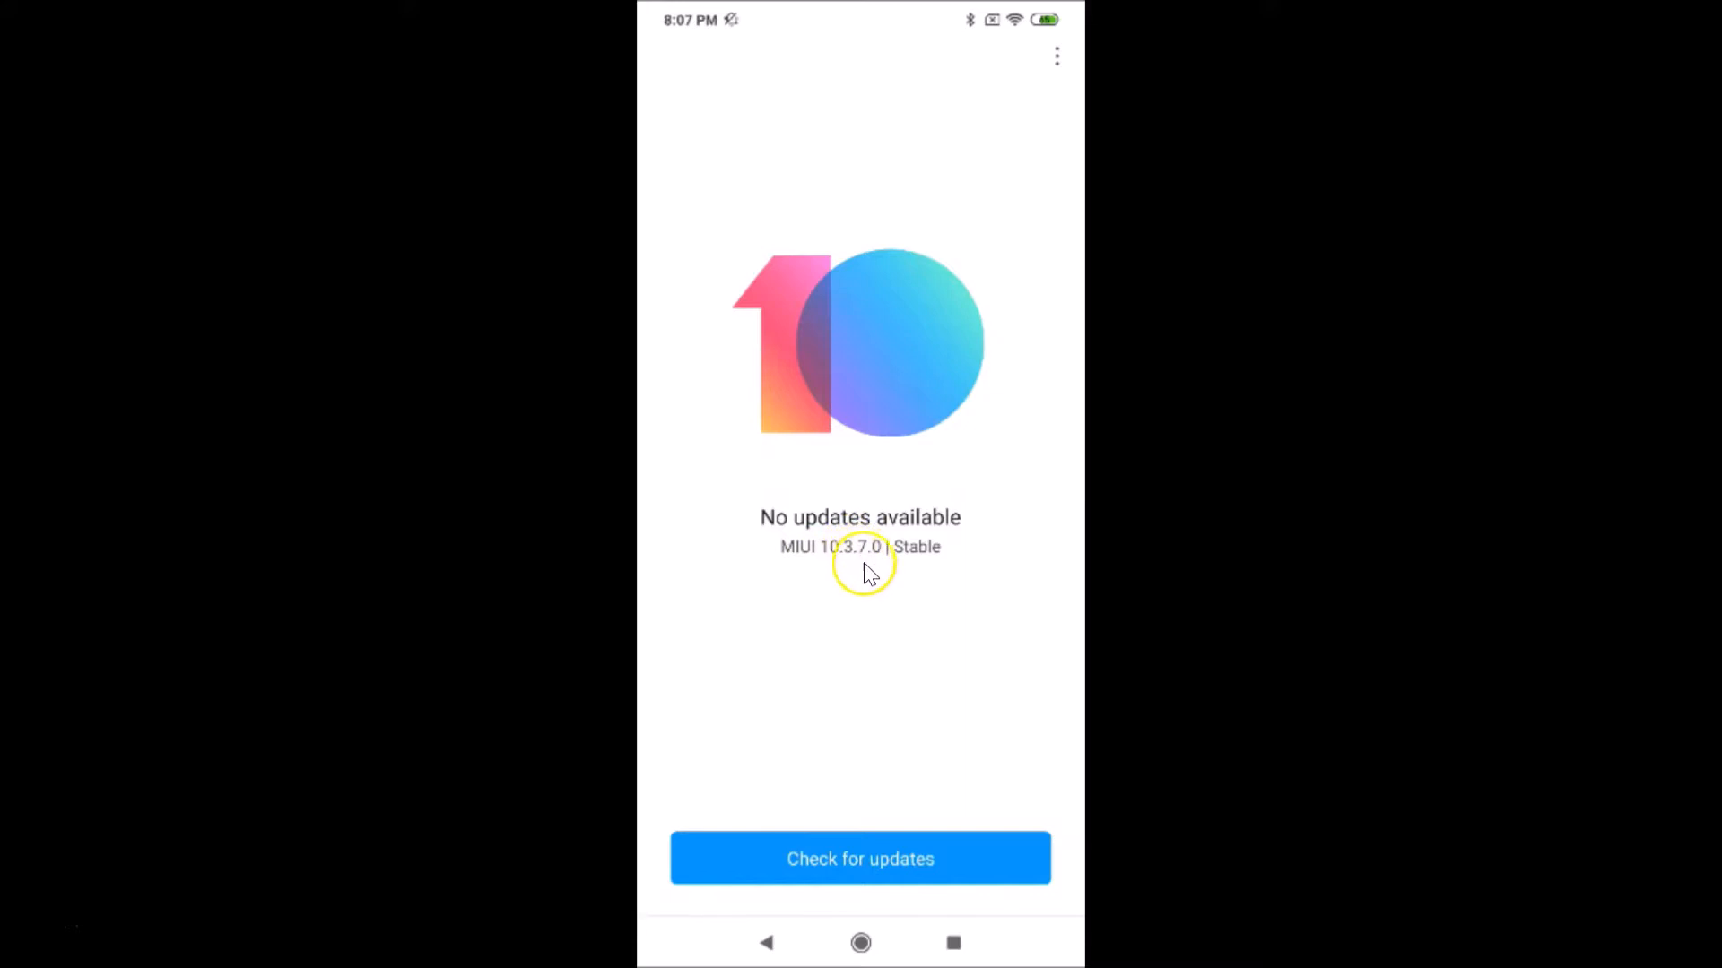
{"action": "mouse_move", "coordinate": [967, 566]}
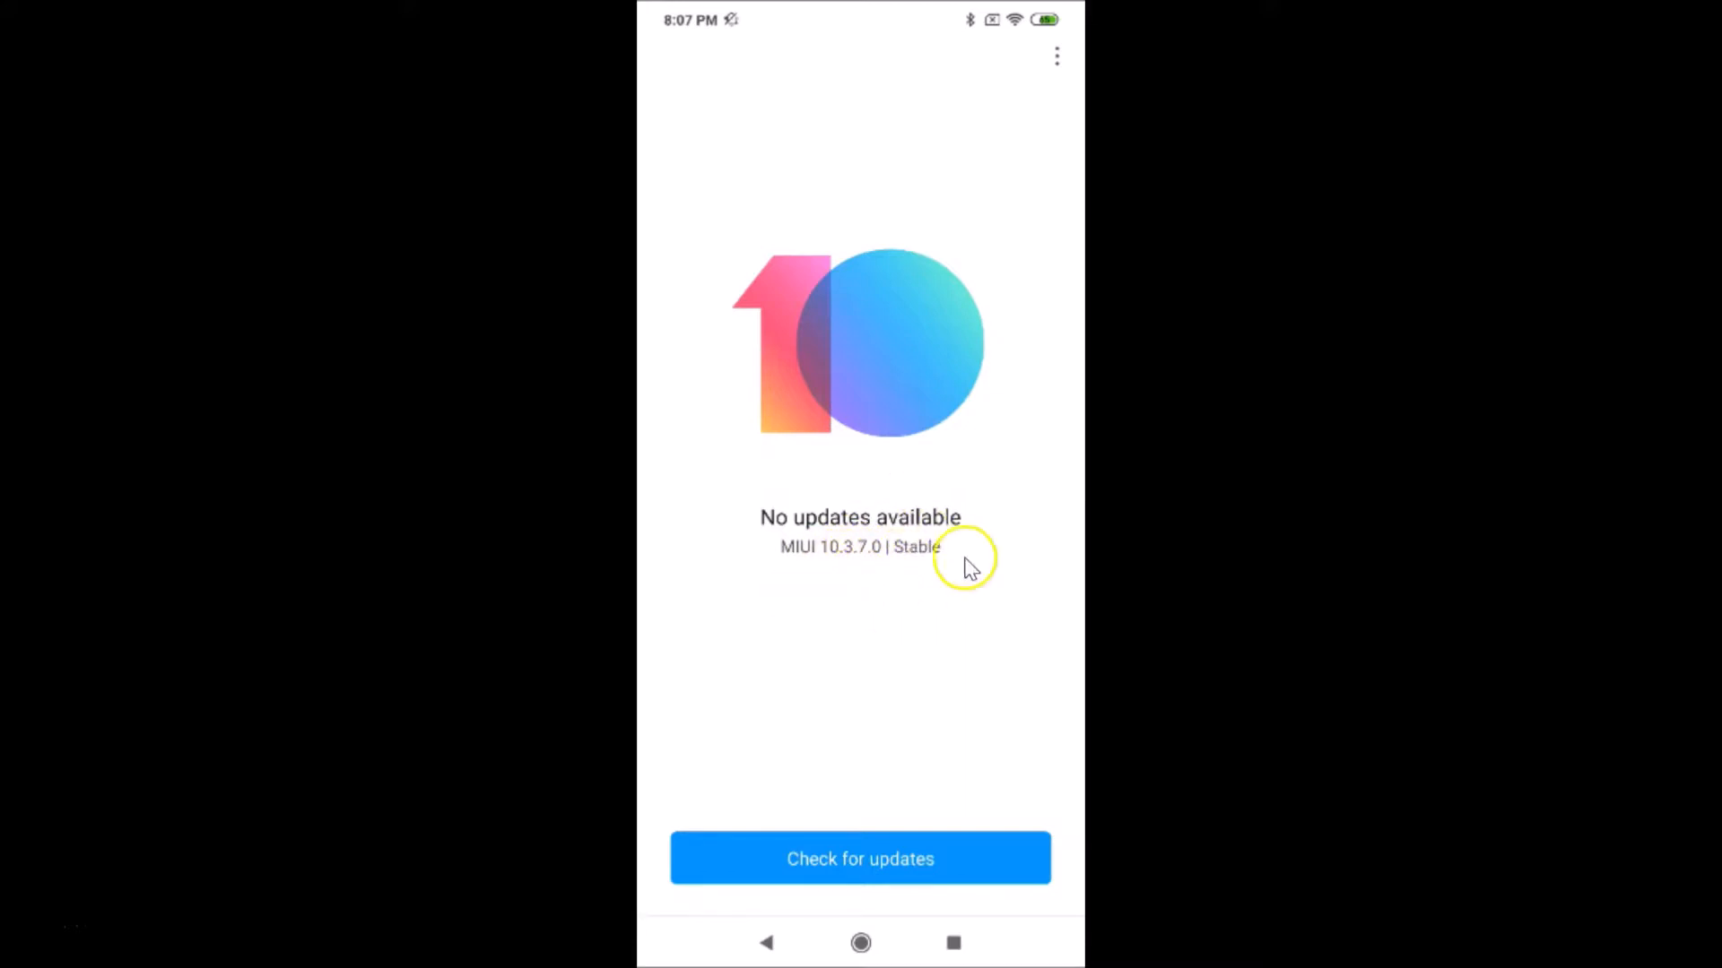
{"action": "mouse_move", "coordinate": [949, 590]}
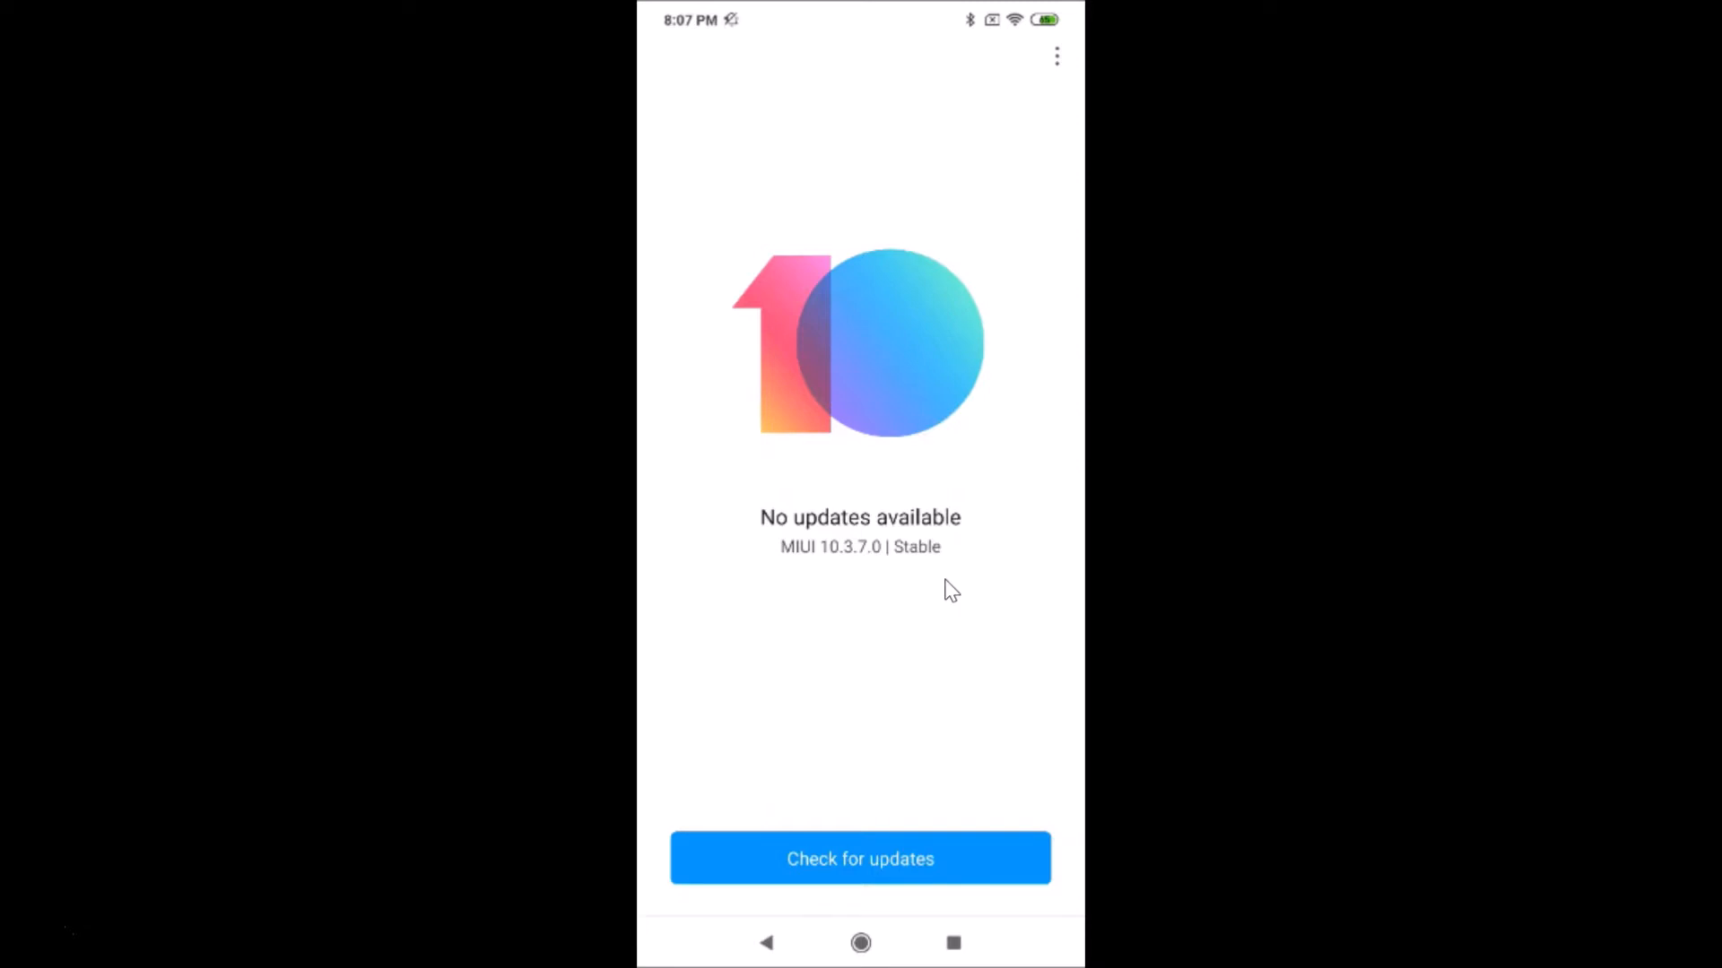
{"action": "left_click", "coordinate": [765, 942]}
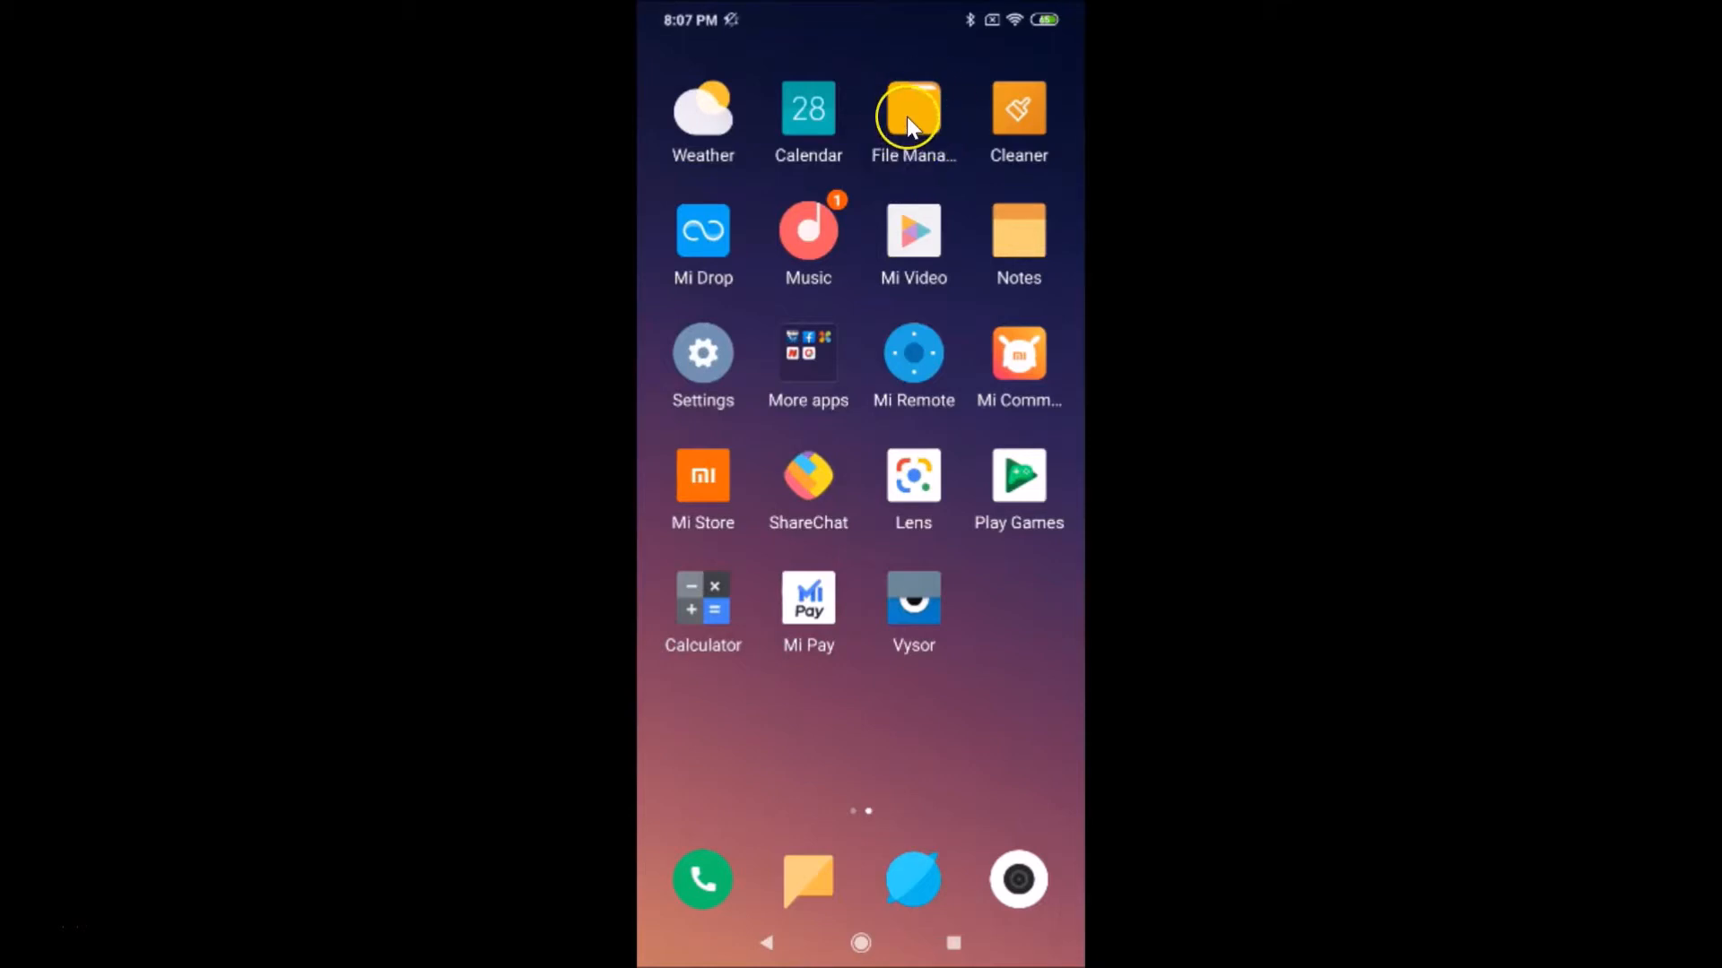
Step: Launch File Manager to show its categories, Camera photos and Screenshots
{"action": "left_click", "coordinate": [913, 110]}
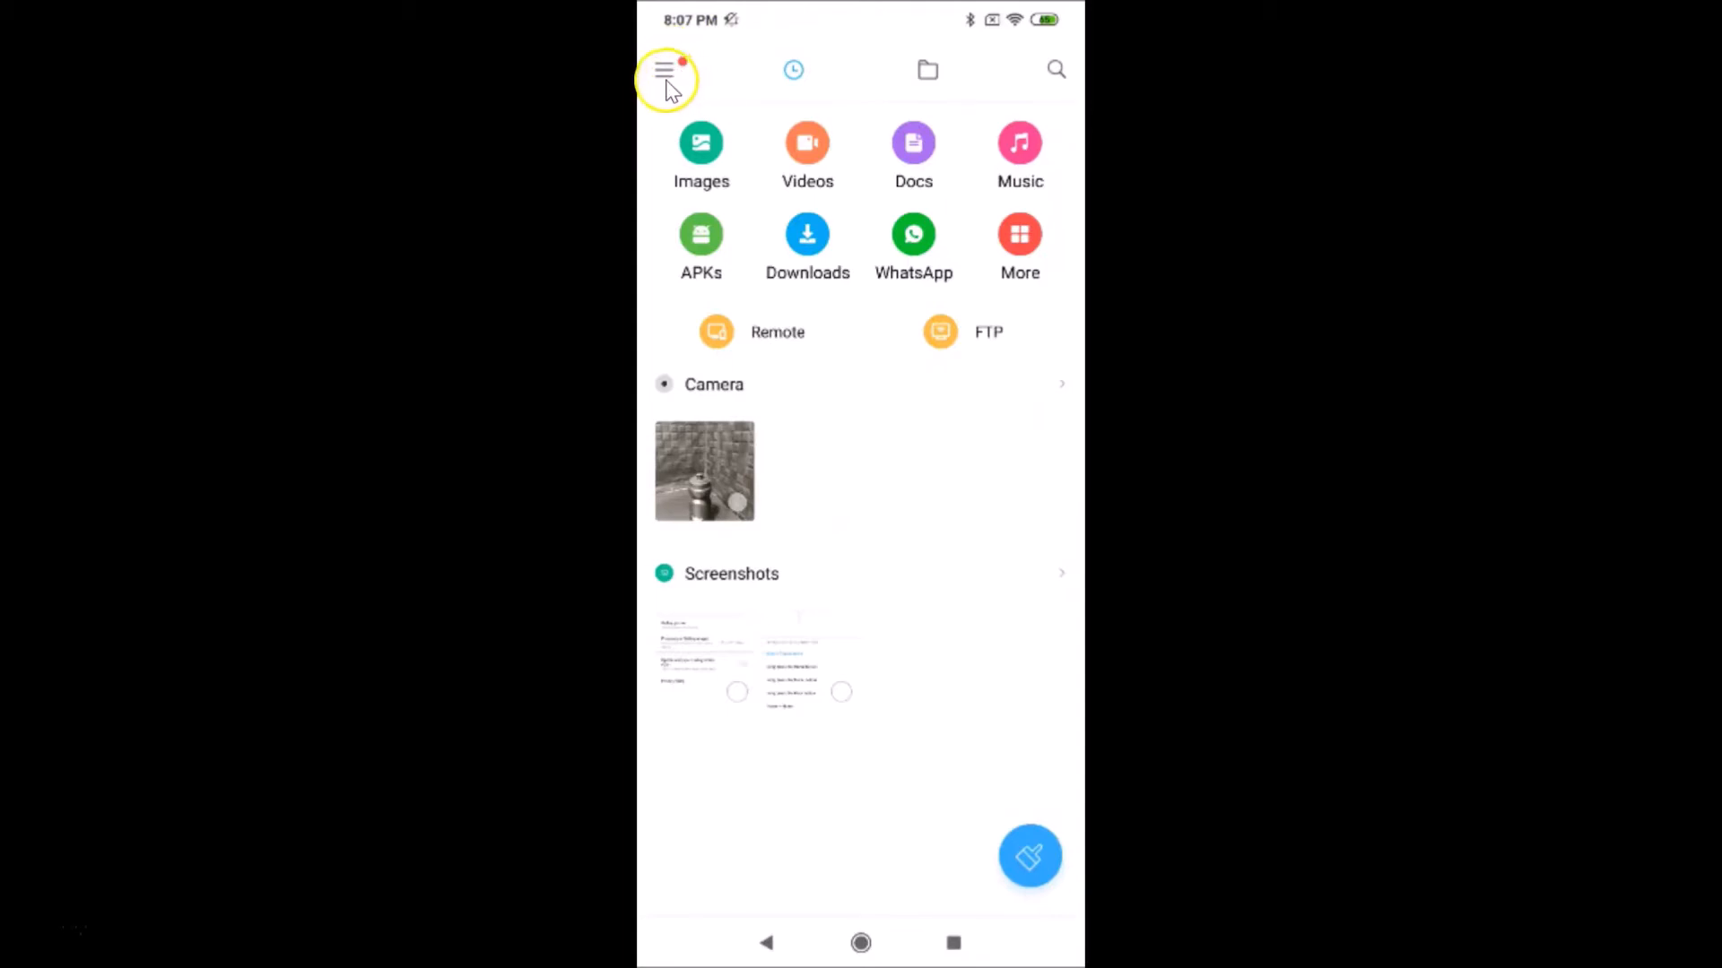
Step: Turn on Dark mode from the File Manager's side menu
{"action": "left_click", "coordinate": [664, 69]}
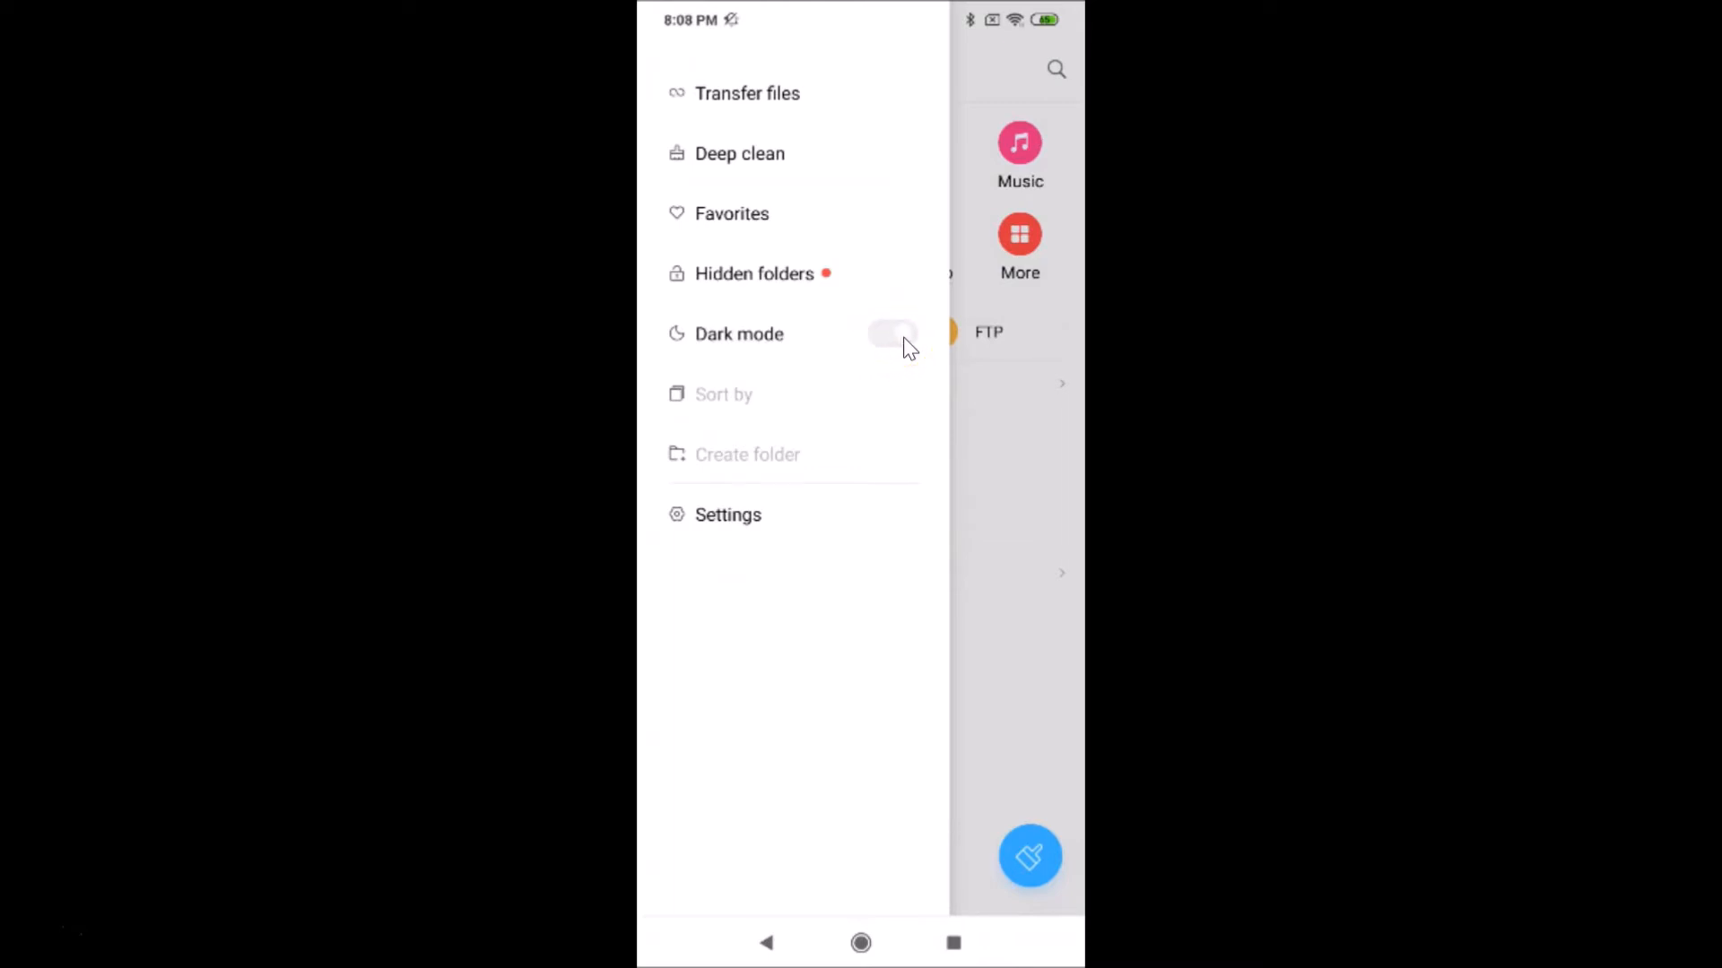
{"action": "left_click", "coordinate": [892, 334]}
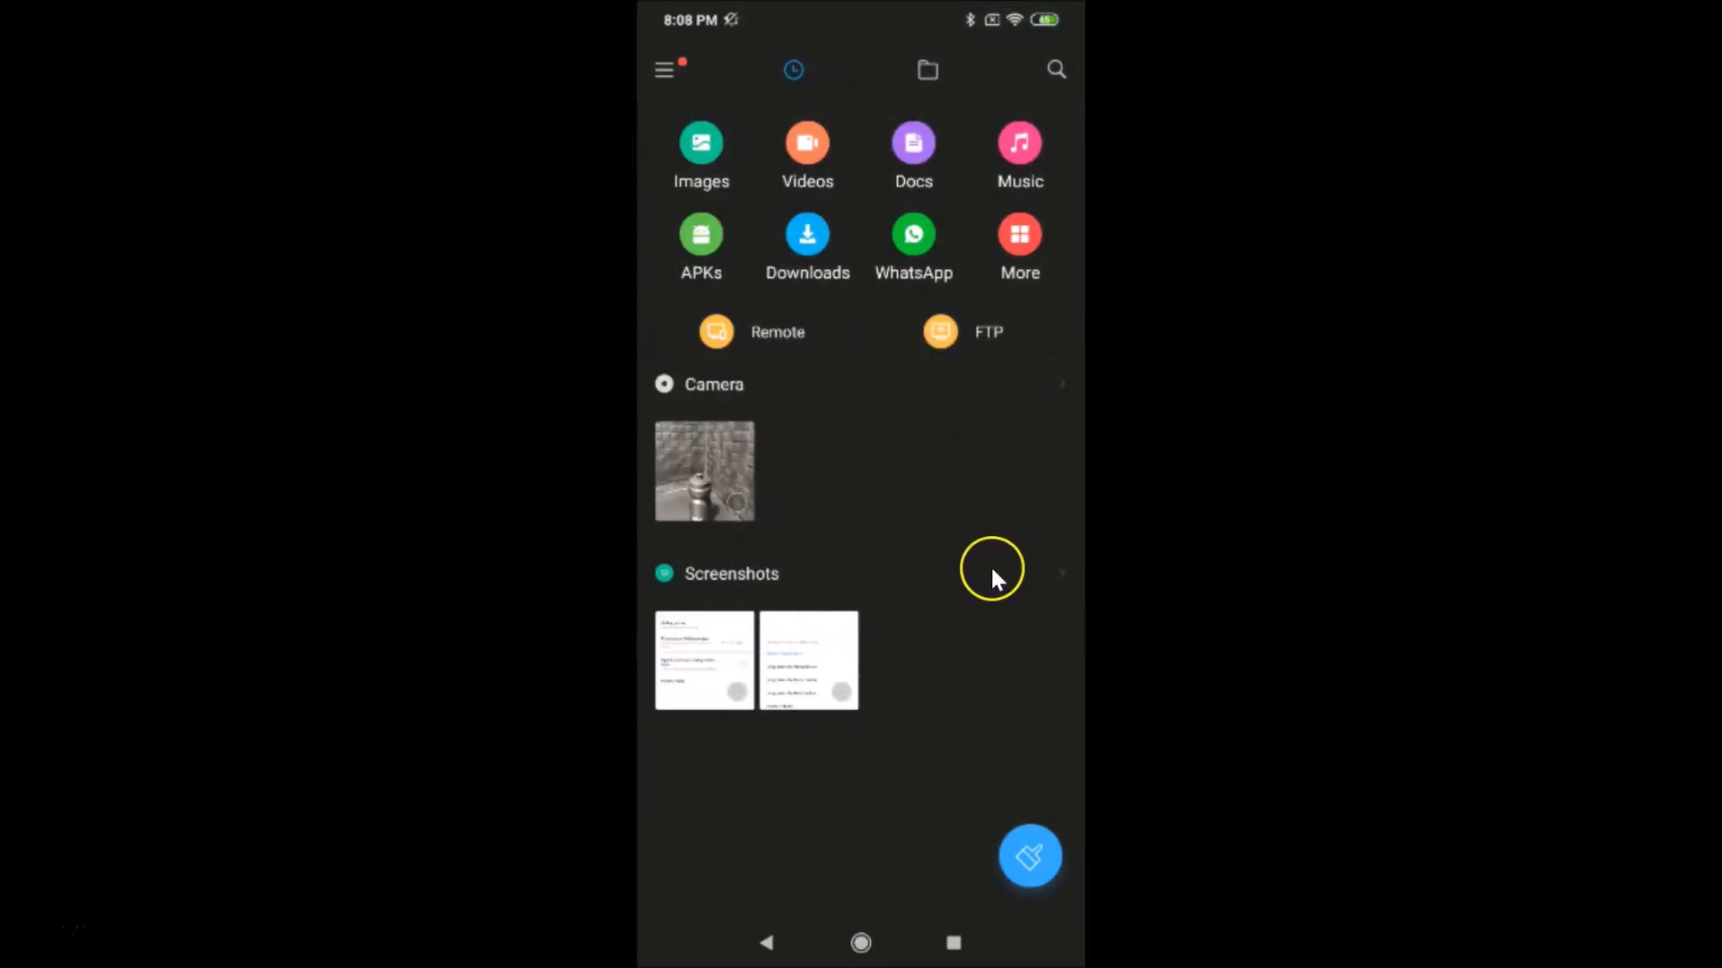
{"action": "mouse_move", "coordinate": [920, 499]}
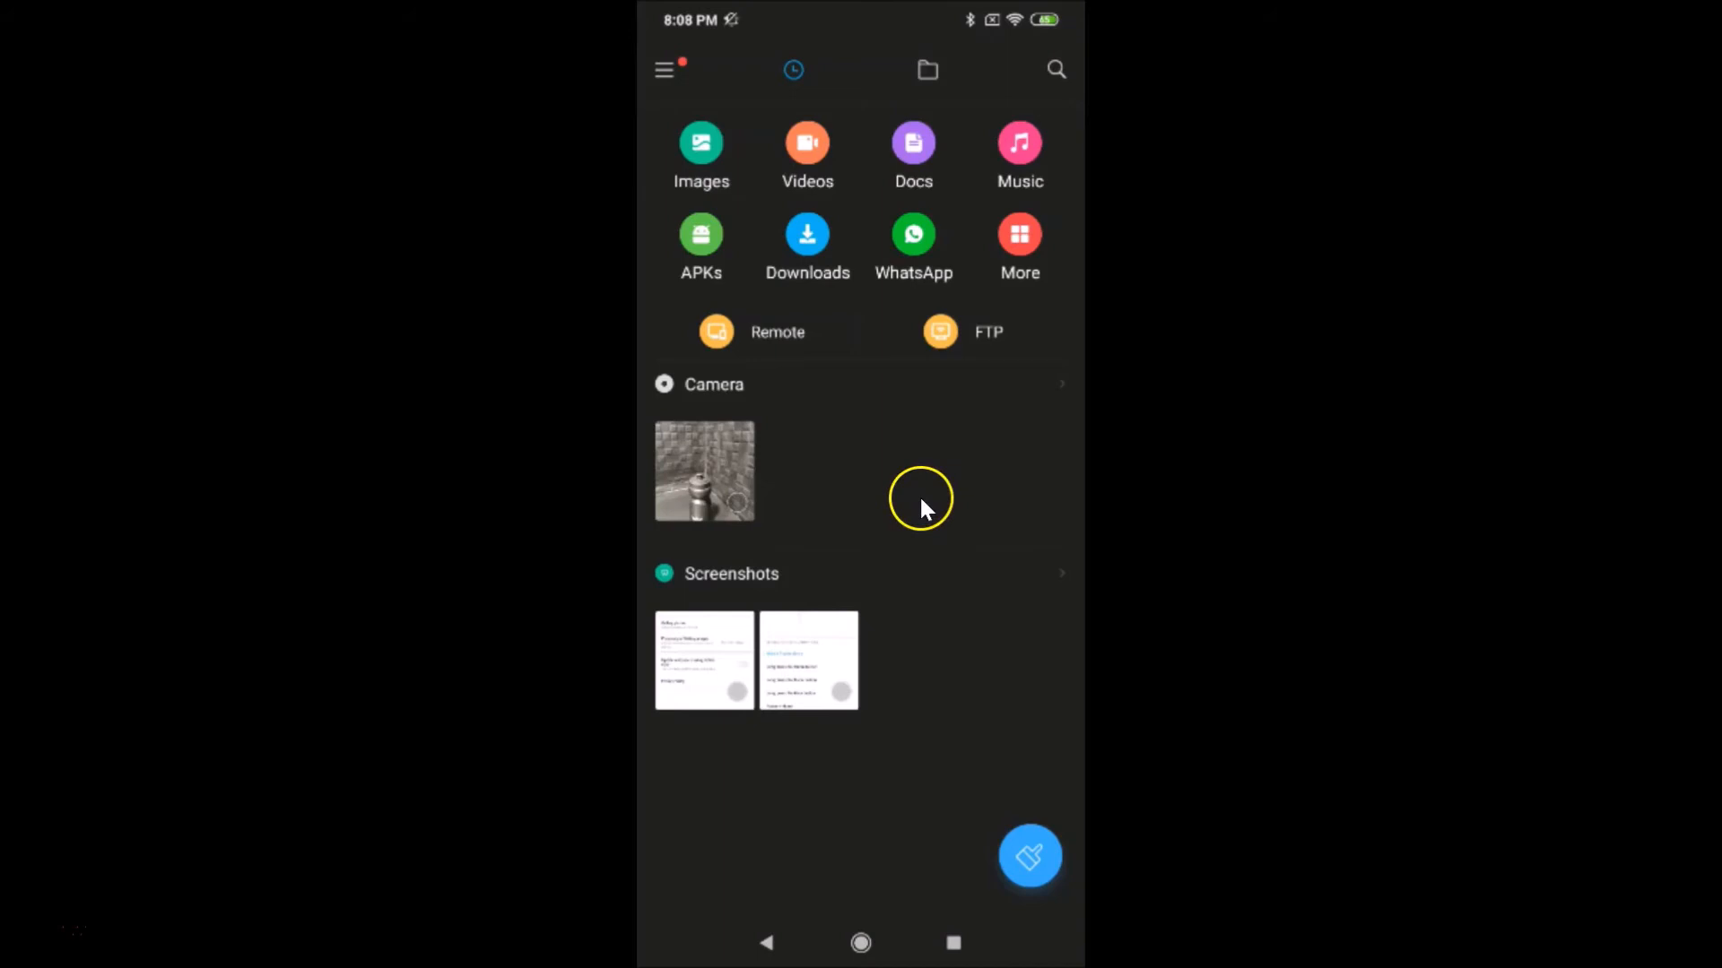